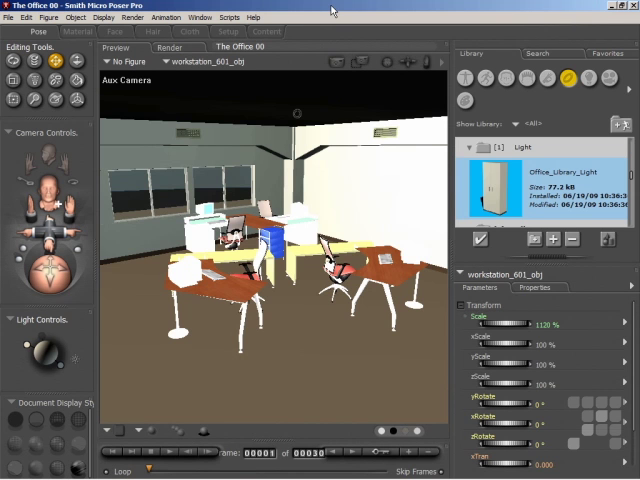
mouse_move(363, 157)
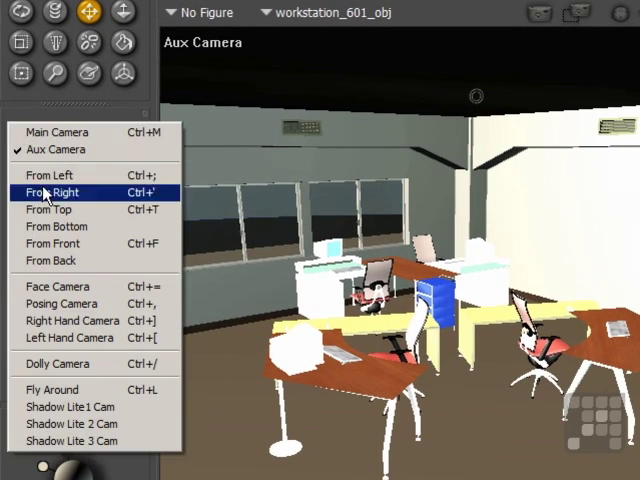
- Switch the camera to the From Top view of the office floor layout
left_click(48, 209)
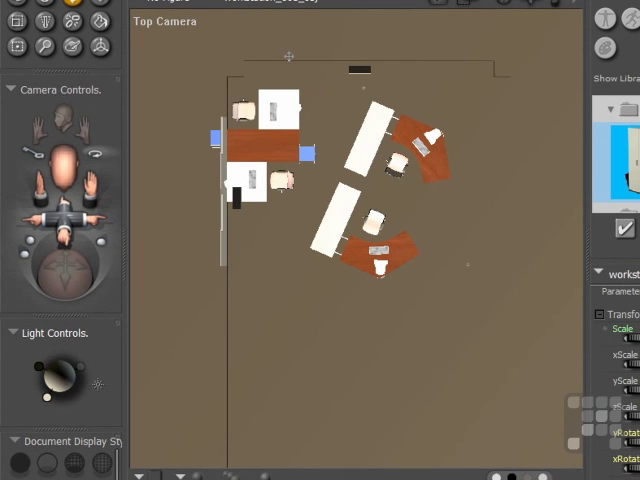
mouse_move(264, 337)
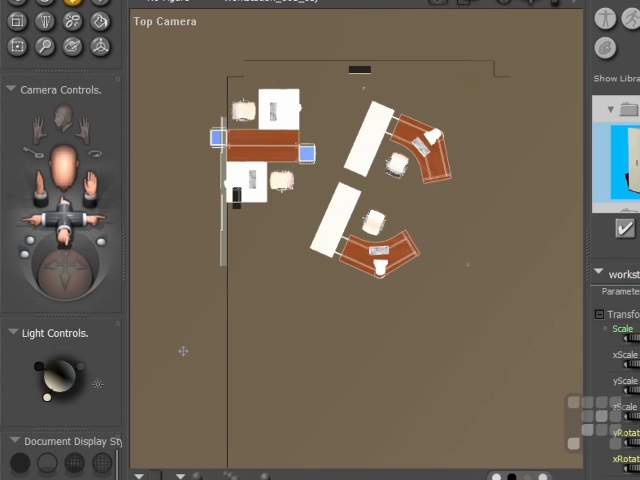
mouse_move(169, 426)
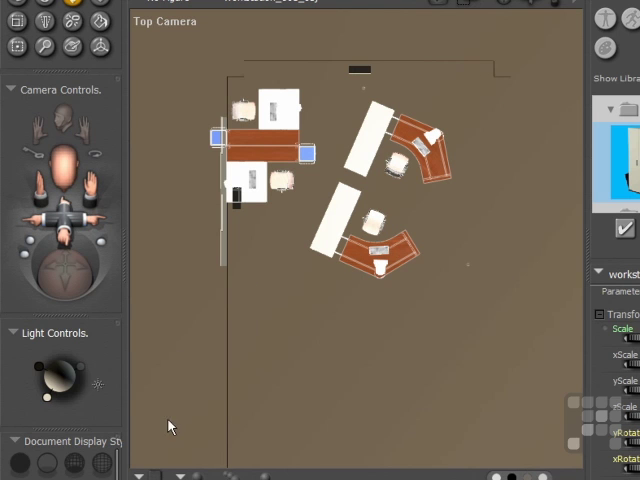
- Set the document display style to wireframe
left_click(47, 462)
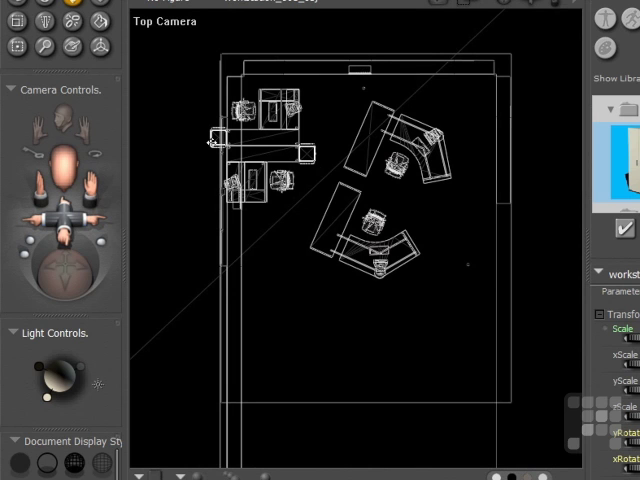
mouse_move(330, 131)
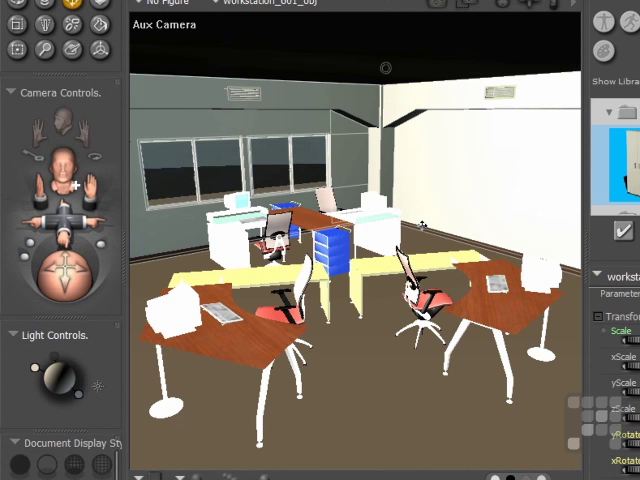
mouse_move(447, 172)
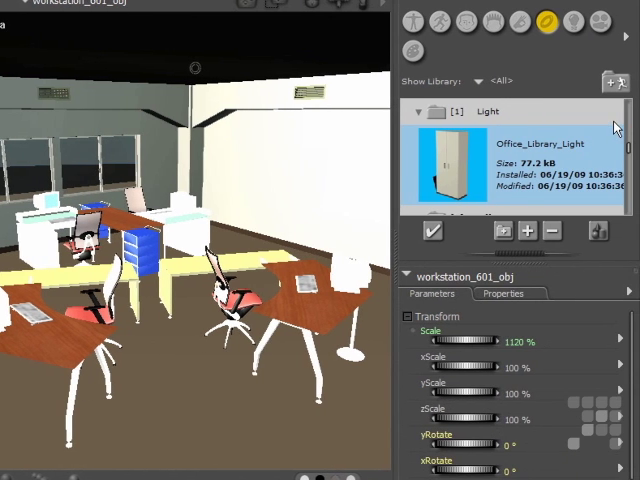
mouse_move(235, 159)
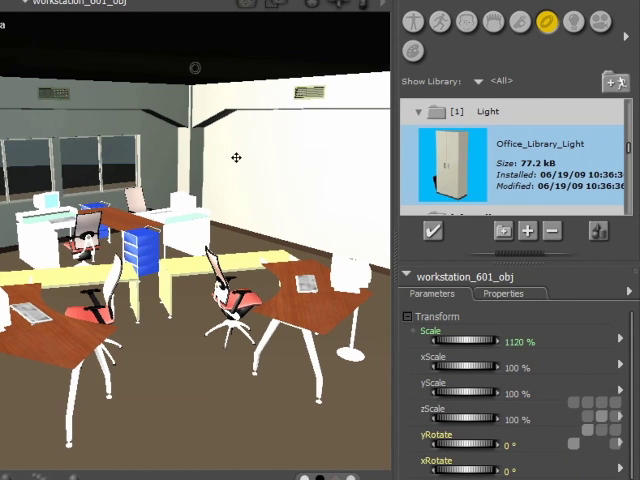
mouse_move(626, 148)
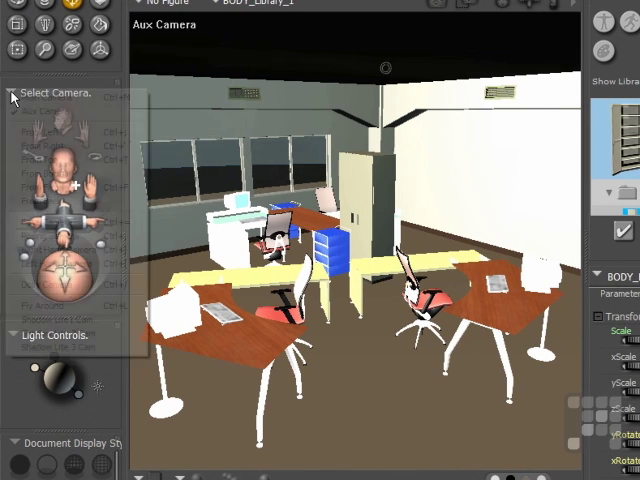
- View the office from the top camera and select the BODY_Library_1 cabinet
left_click(40, 159)
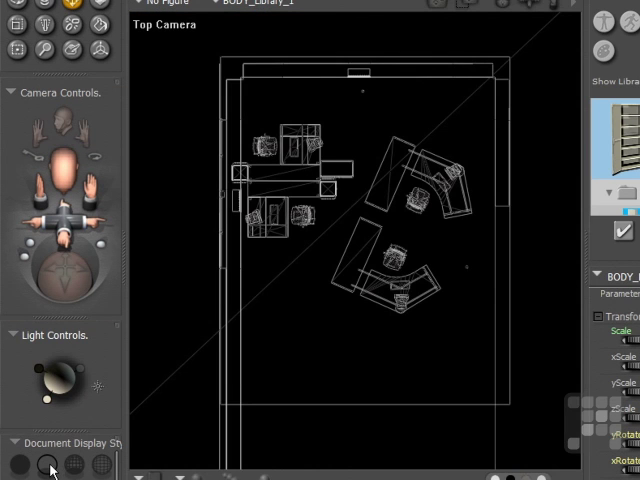
mouse_move(345, 166)
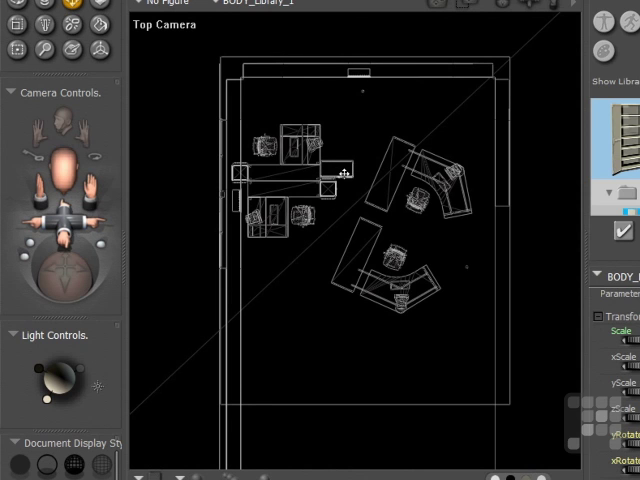
left_click(335, 170)
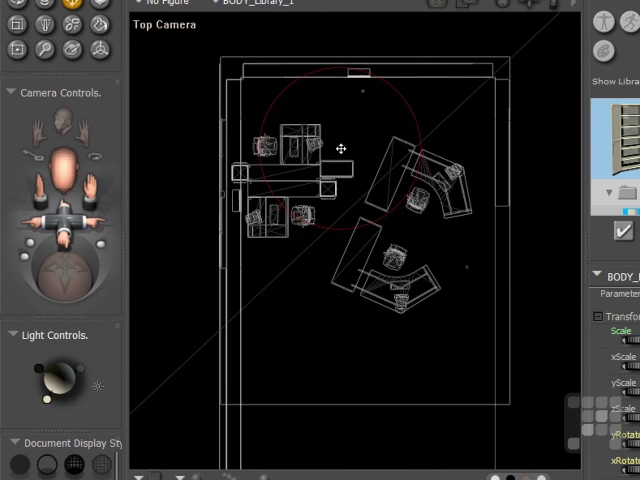
left_click(336, 168)
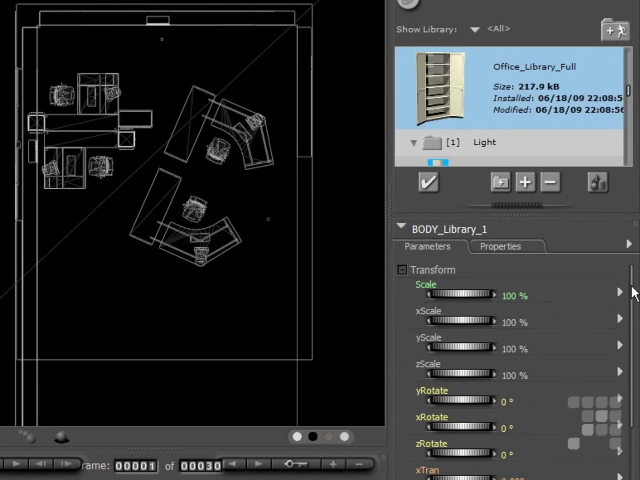
- Scroll the Parameters palette to reveal the cabinet's xTran and zTran dials
scroll("down", 3)
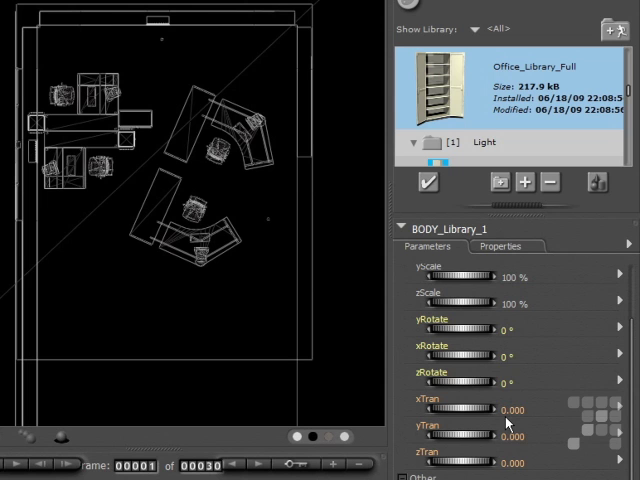
mouse_move(487, 450)
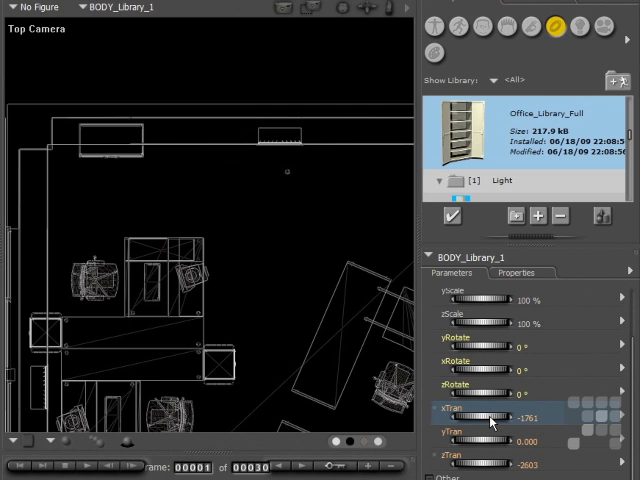
mouse_move(615, 200)
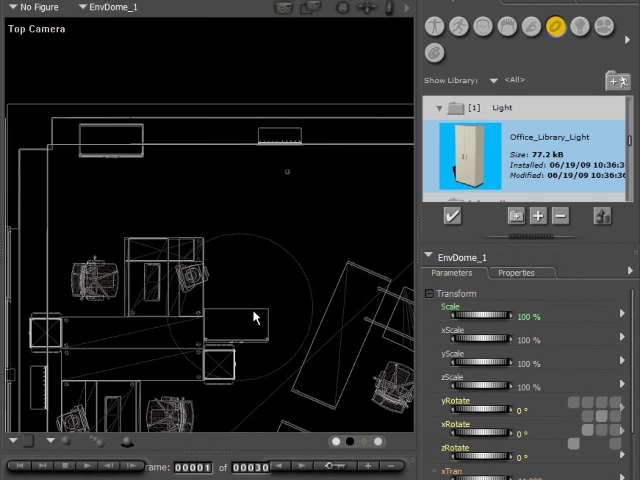
- Select the Office_Library_Light_1 cabinet through the Props actor list
left_click(240, 340)
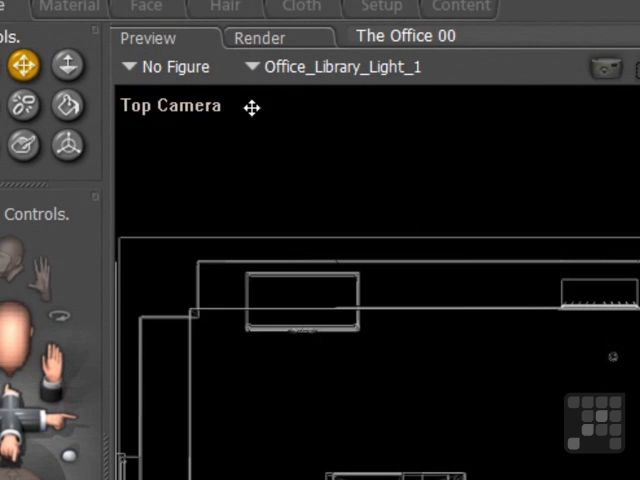
left_click(252, 67)
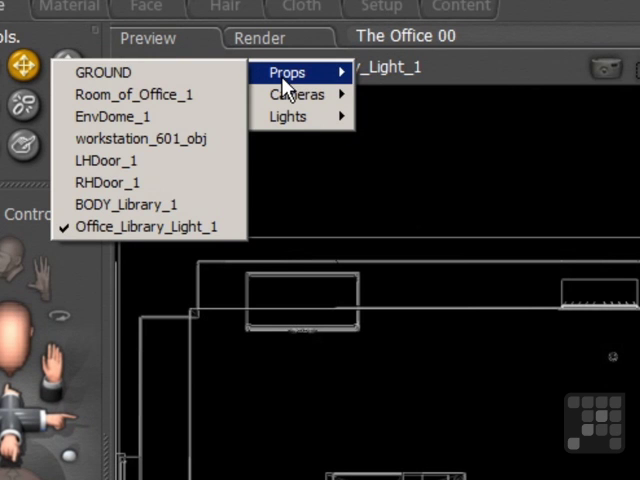
mouse_move(145, 227)
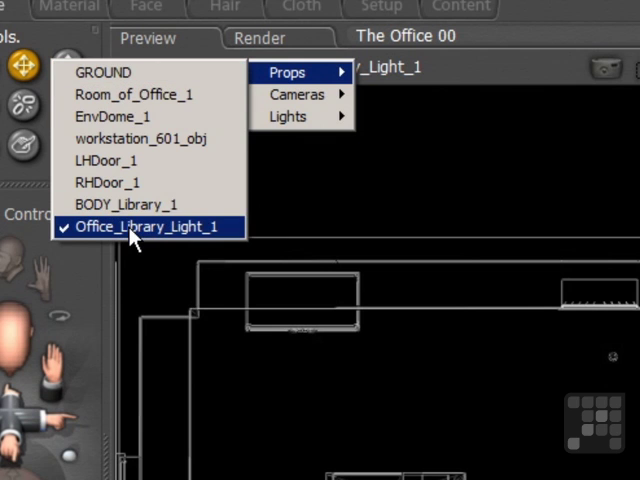
left_click(147, 227)
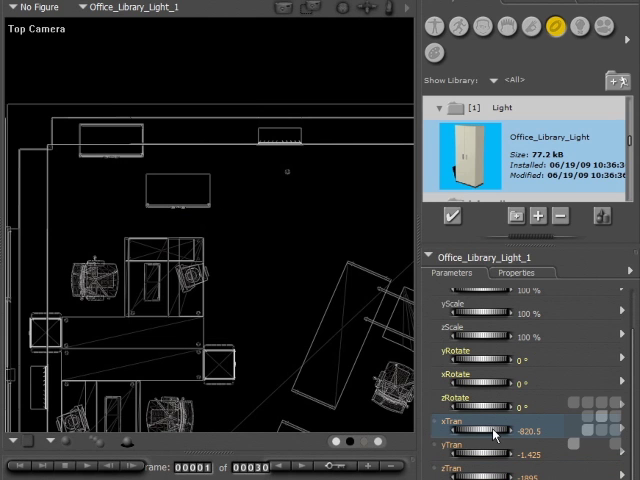
mouse_move(474, 272)
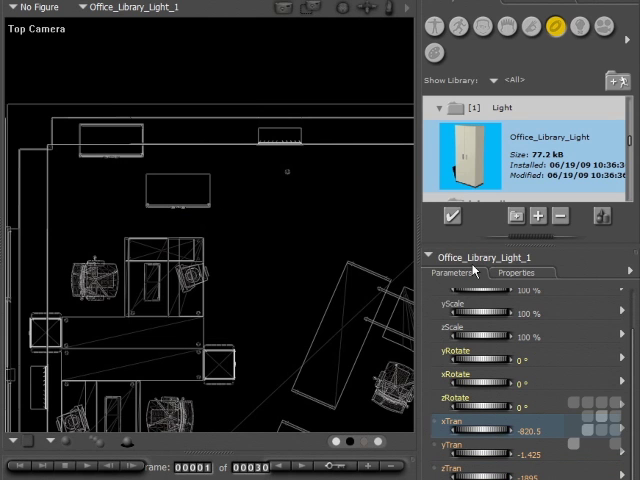
mouse_move(468, 262)
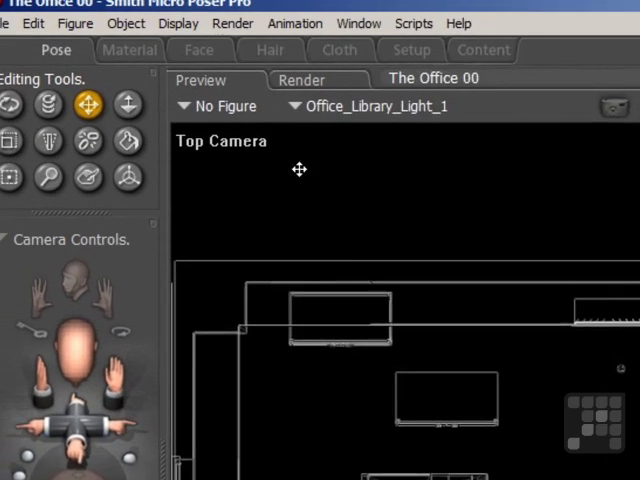
- Duplicate Office_Library_Light_1 and scroll to the copy's xTran parameter
left_click(50, 35)
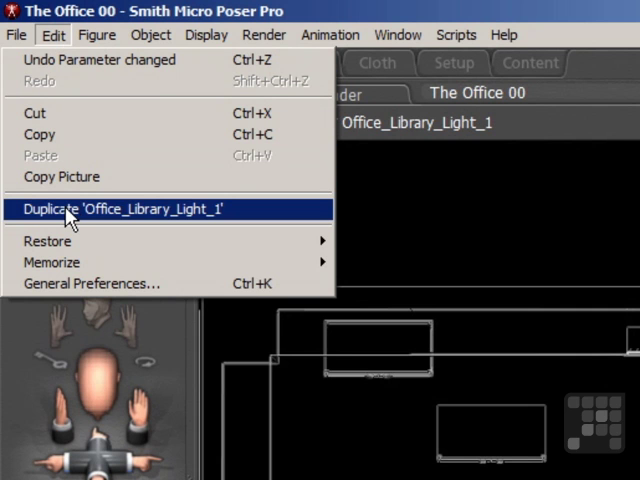
left_click(125, 209)
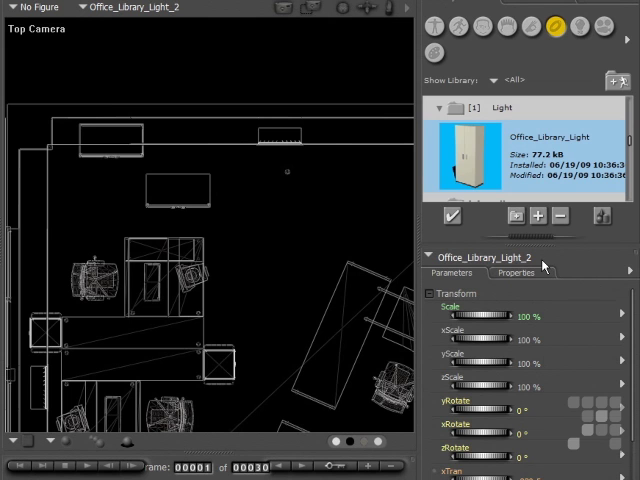
mouse_move(576, 259)
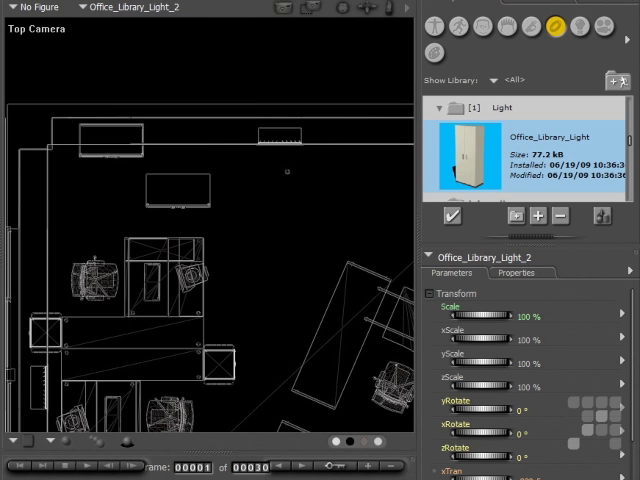
scroll("down", 3)
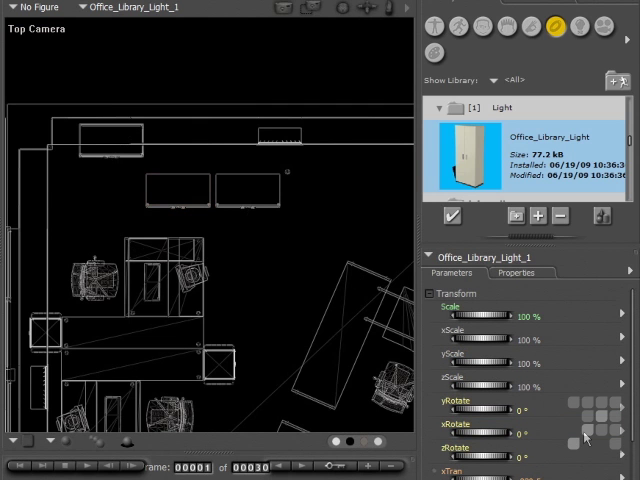
scroll("down", 3)
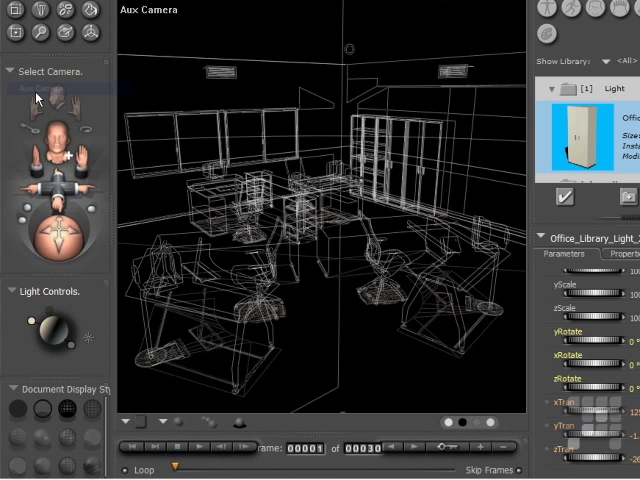
- Switch the document display style to Texture Shaded
left_click(86, 465)
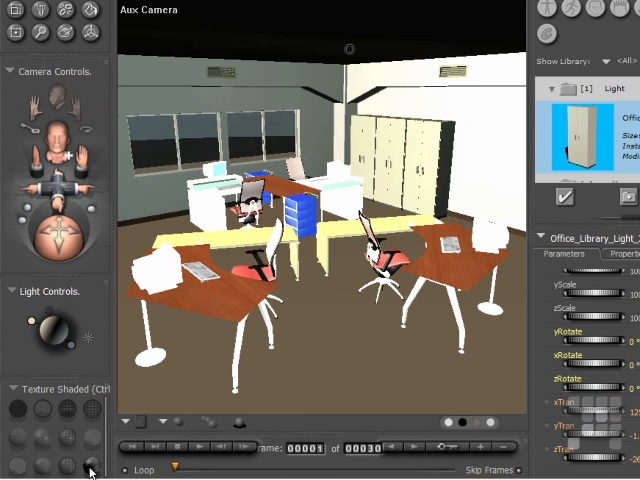
left_click(79, 456)
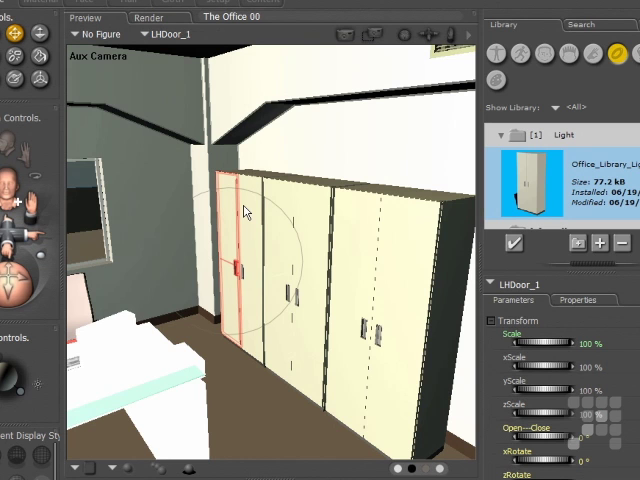
- Open the left cabinet door LHDoor_1, then select the right door RHDoor_1
left_click(95, 33)
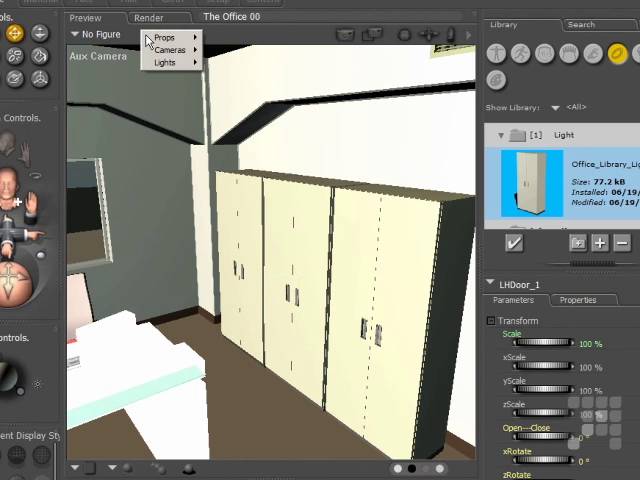
left_click(168, 37)
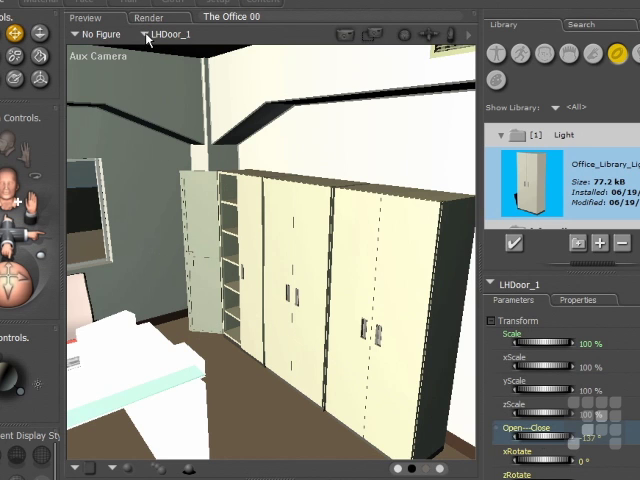
left_click(160, 33)
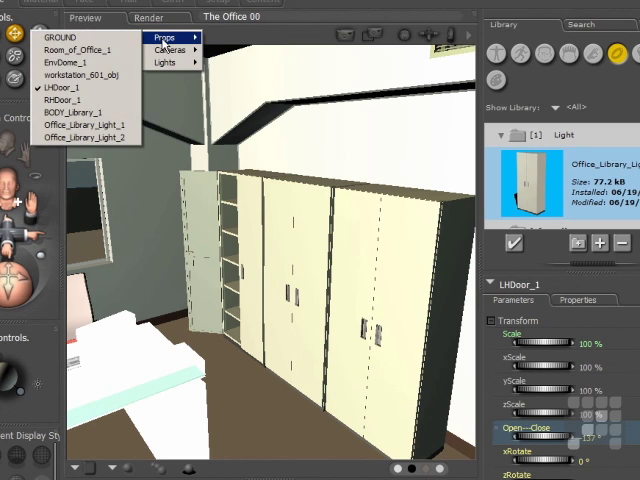
mouse_move(80, 100)
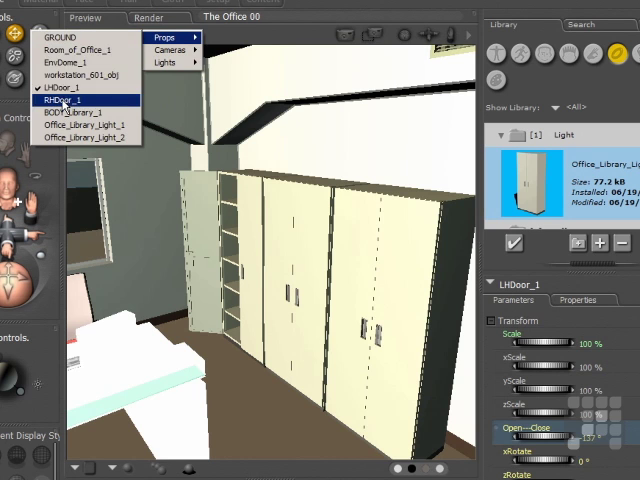
left_click(73, 100)
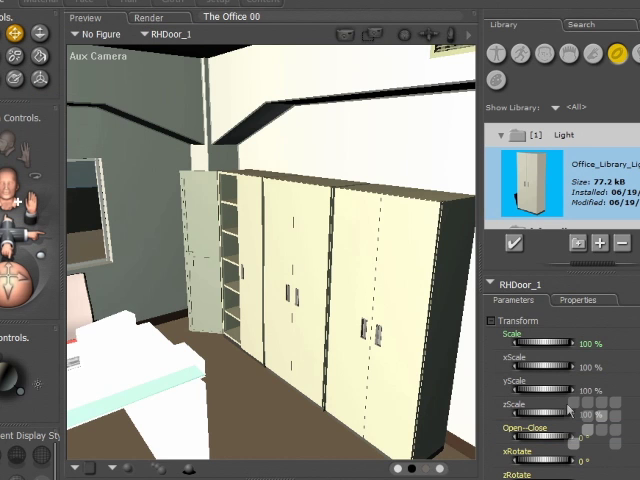